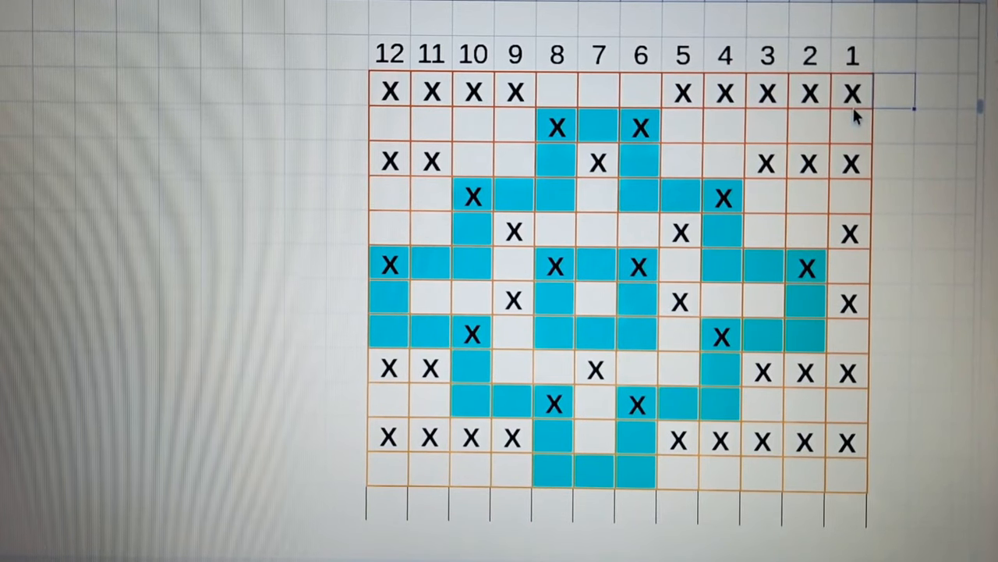
mouse_move(383, 209)
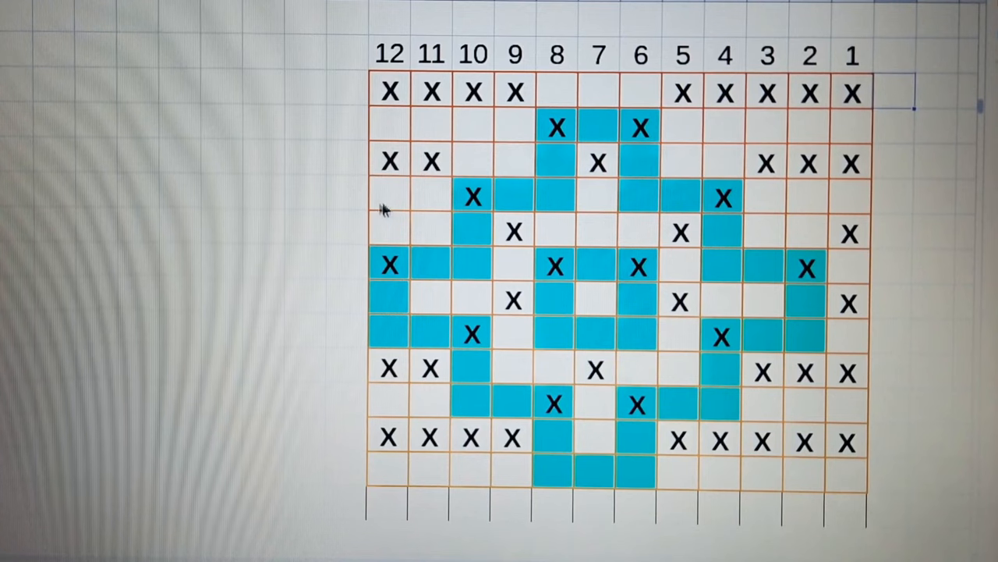
mouse_move(340, 398)
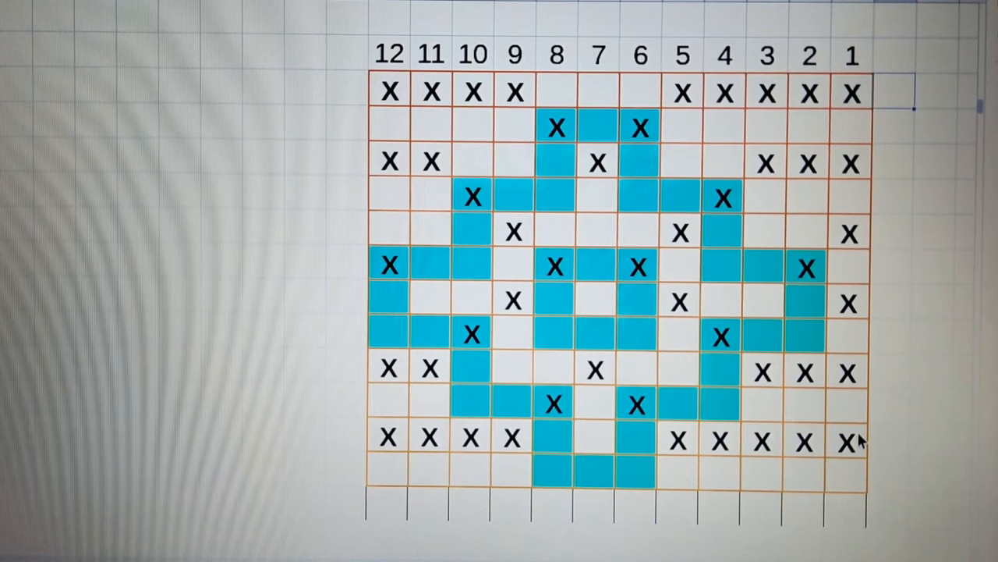
mouse_move(305, 353)
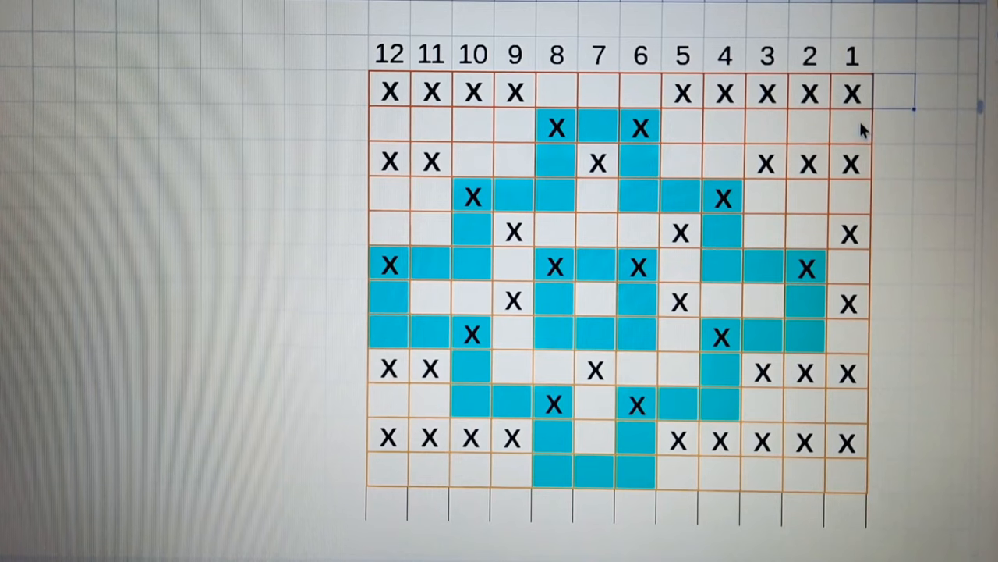
mouse_move(533, 331)
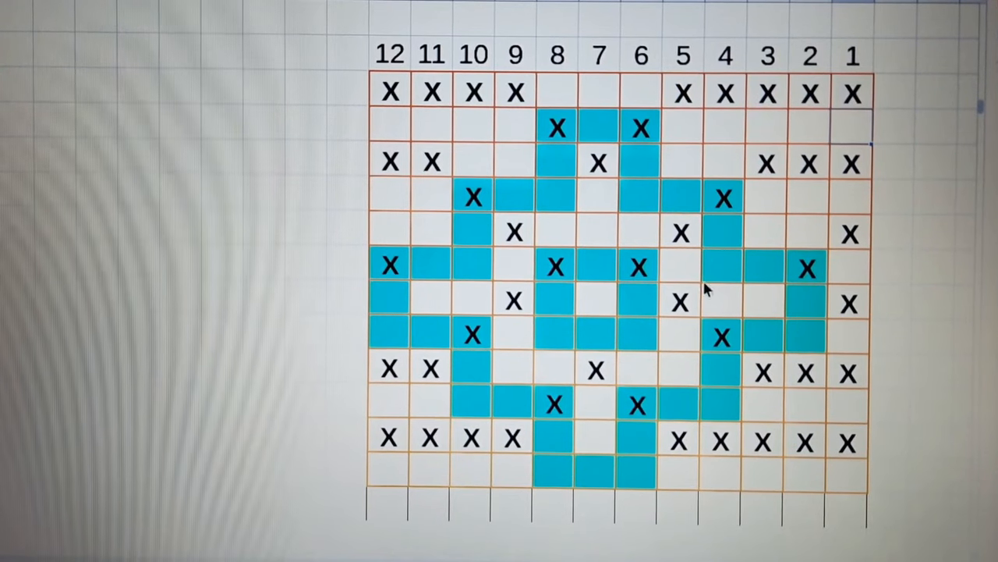
mouse_move(705, 169)
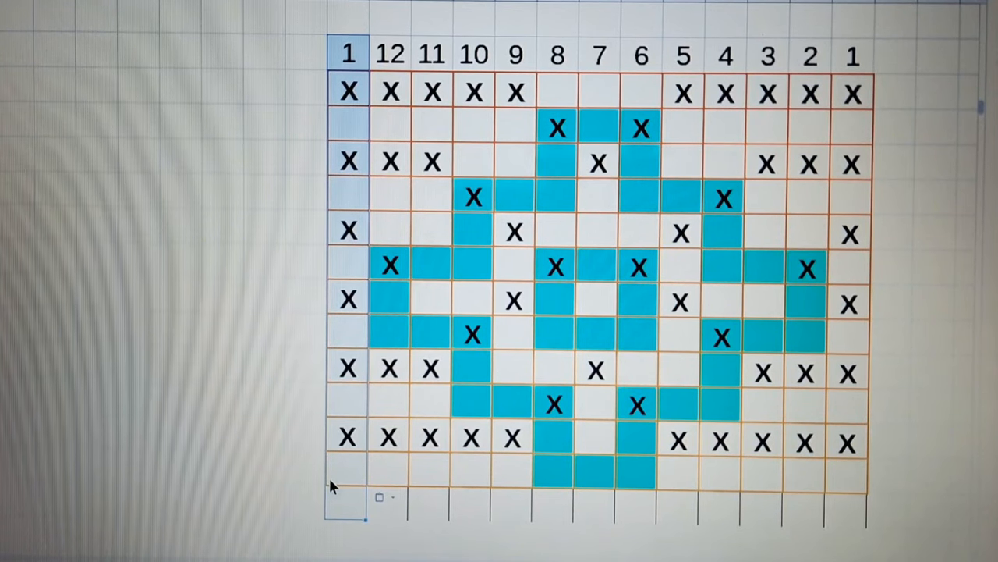
mouse_move(281, 45)
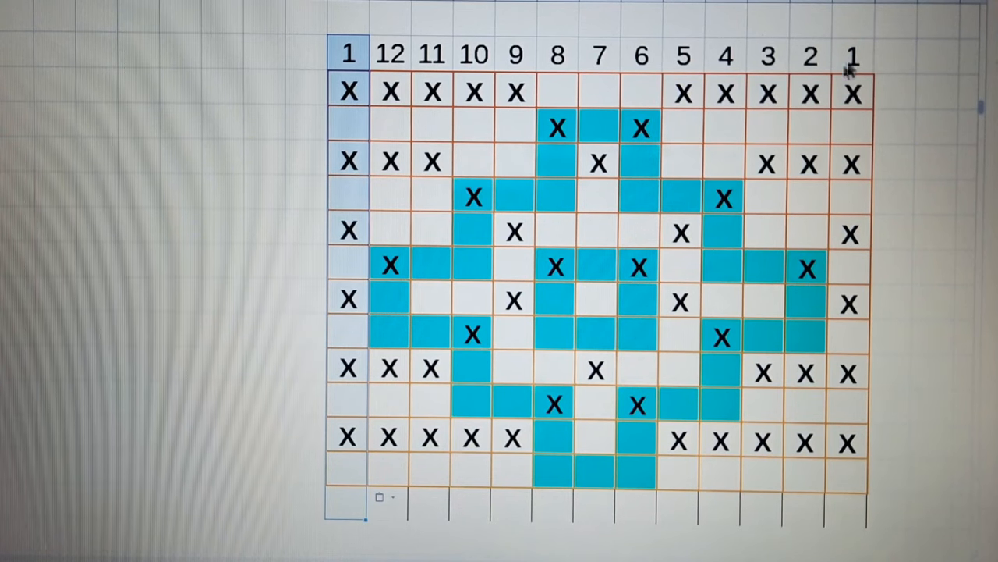
mouse_move(554, 248)
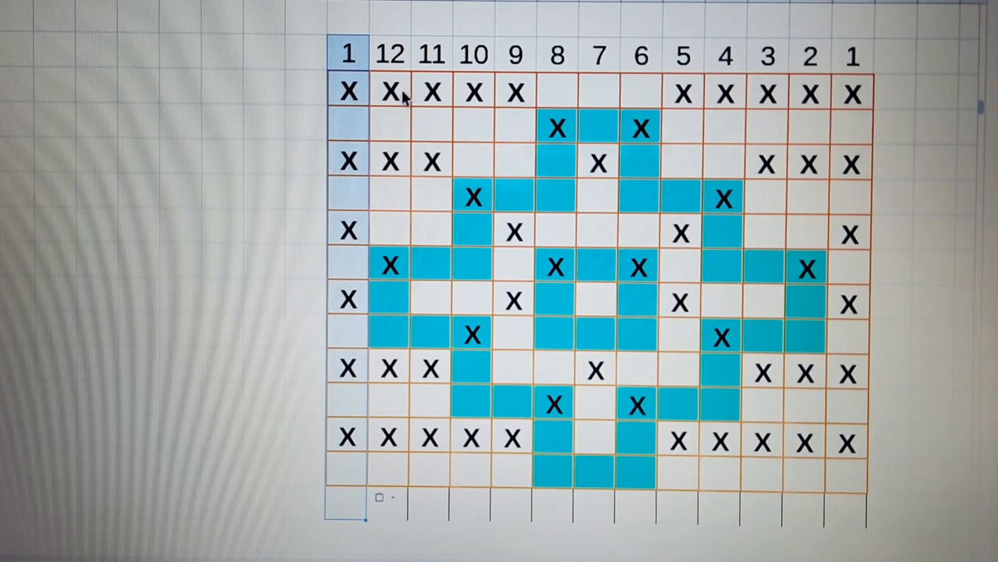
mouse_move(335, 101)
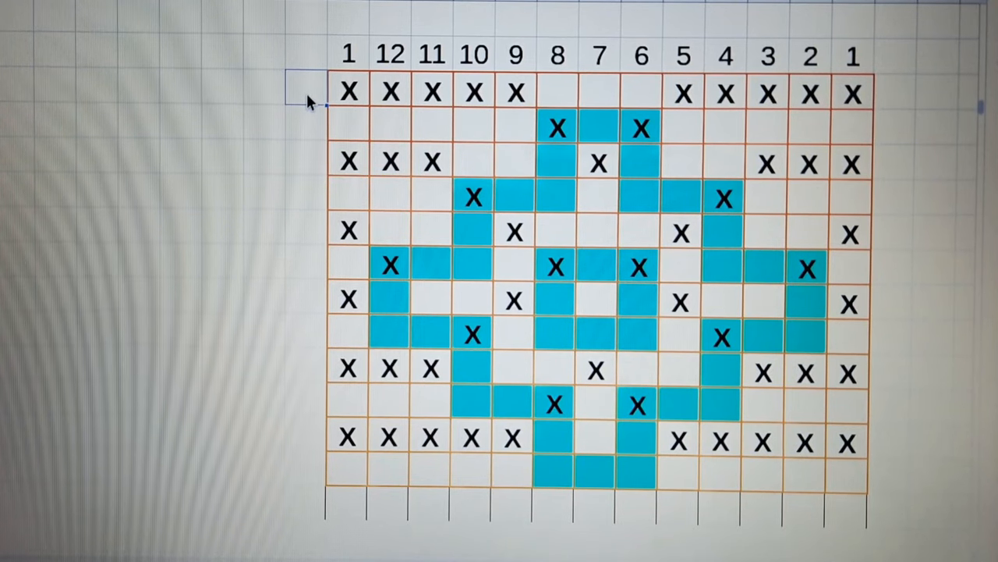
text(S)
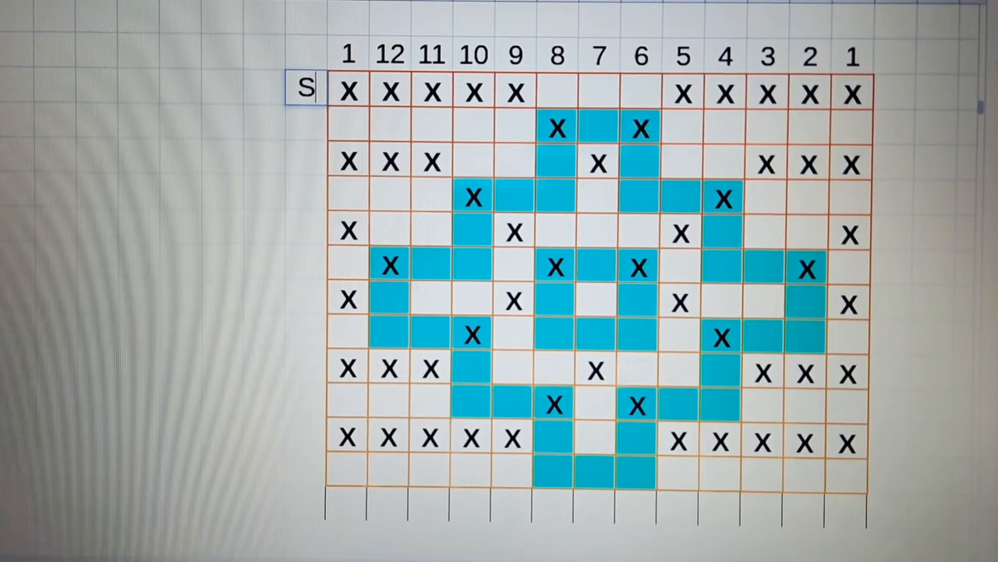
text(C)
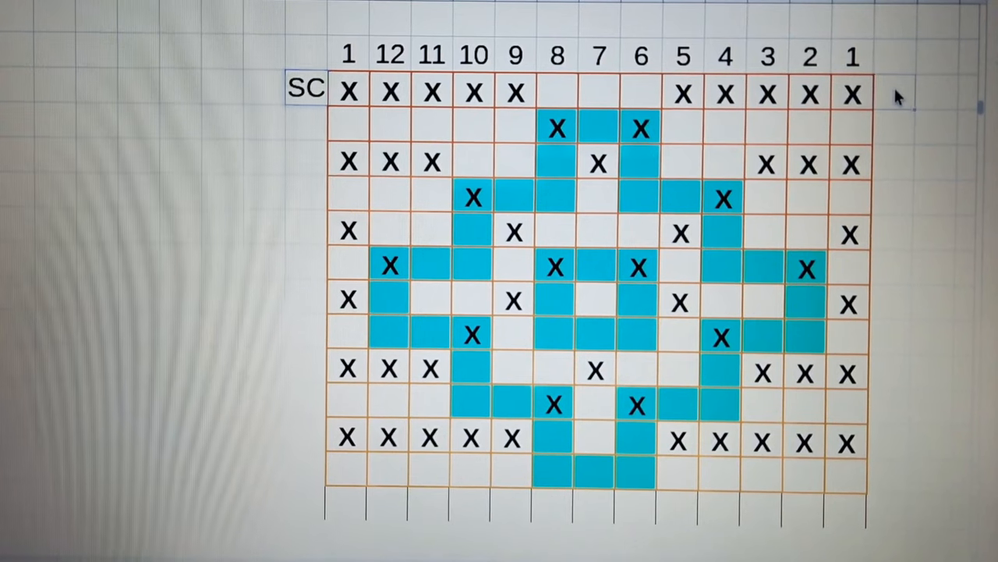
text(SC)
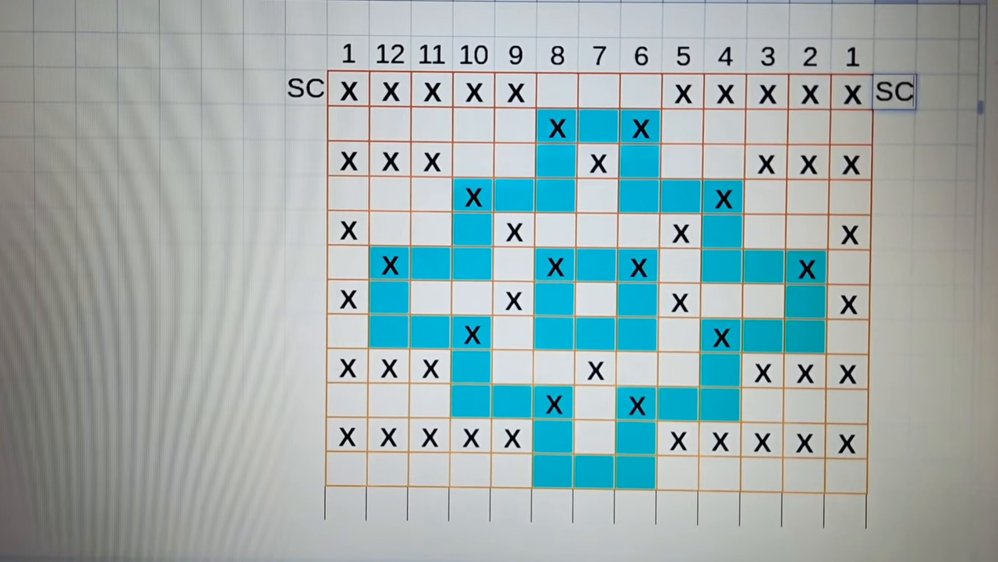